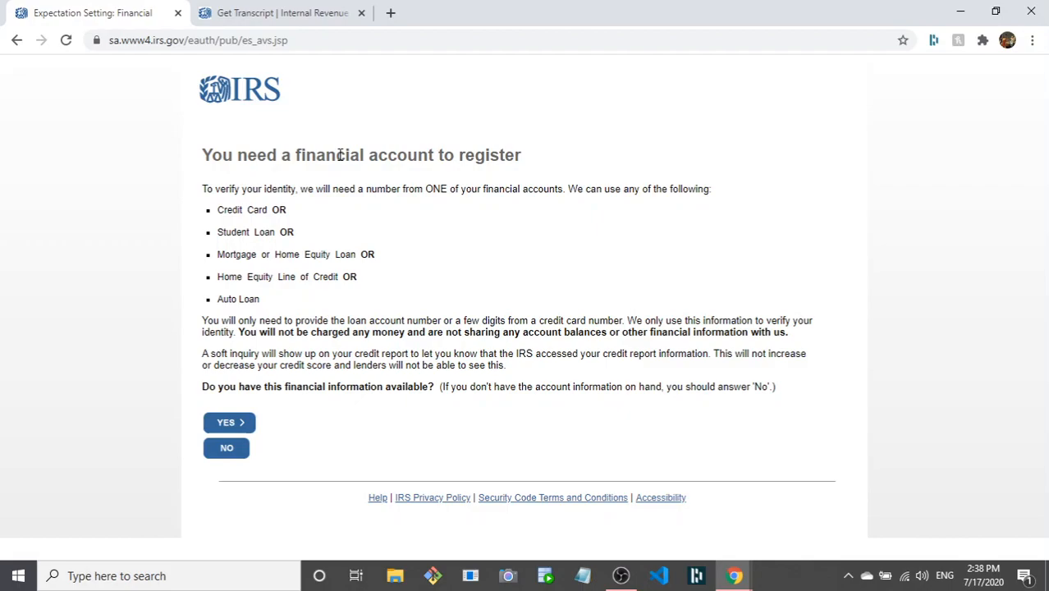
- Return to the Get Transcript information page listing what online requests require
{"action": "left_click", "coordinate": [281, 12]}
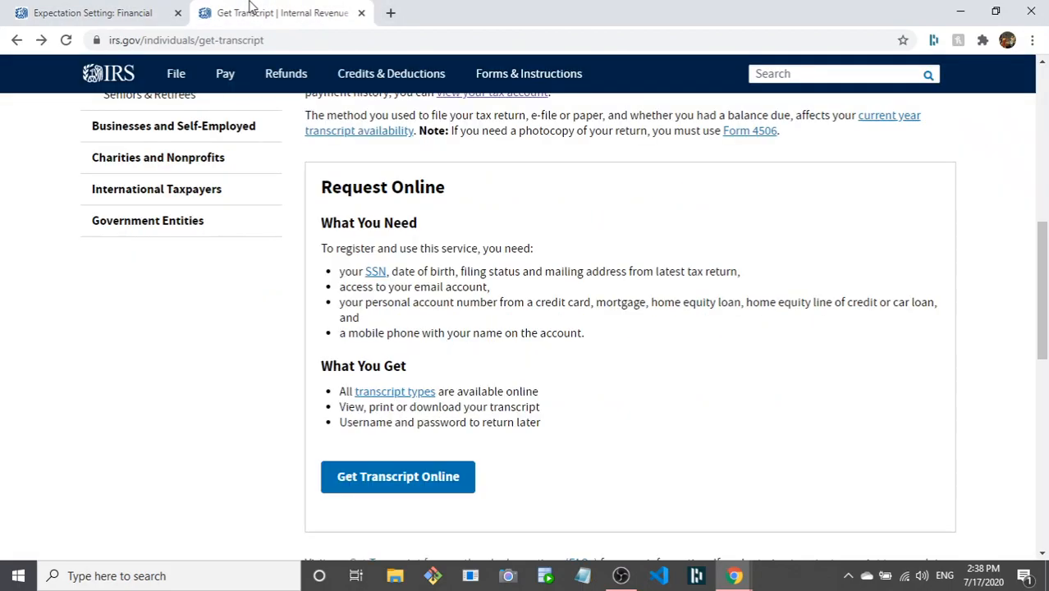
{"action": "mouse_move", "coordinate": [409, 300]}
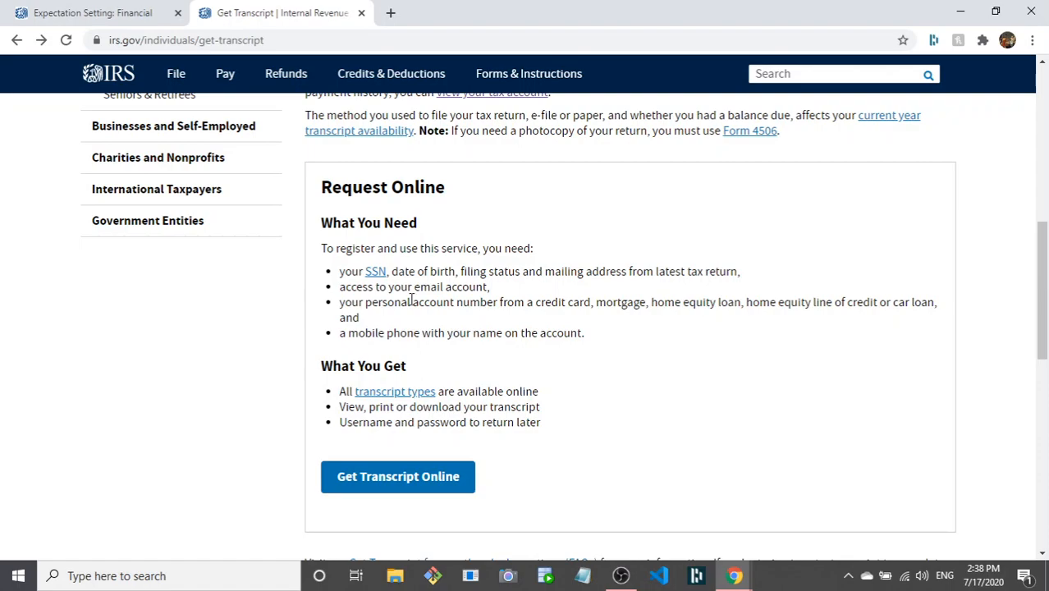
{"action": "mouse_move", "coordinate": [447, 134]}
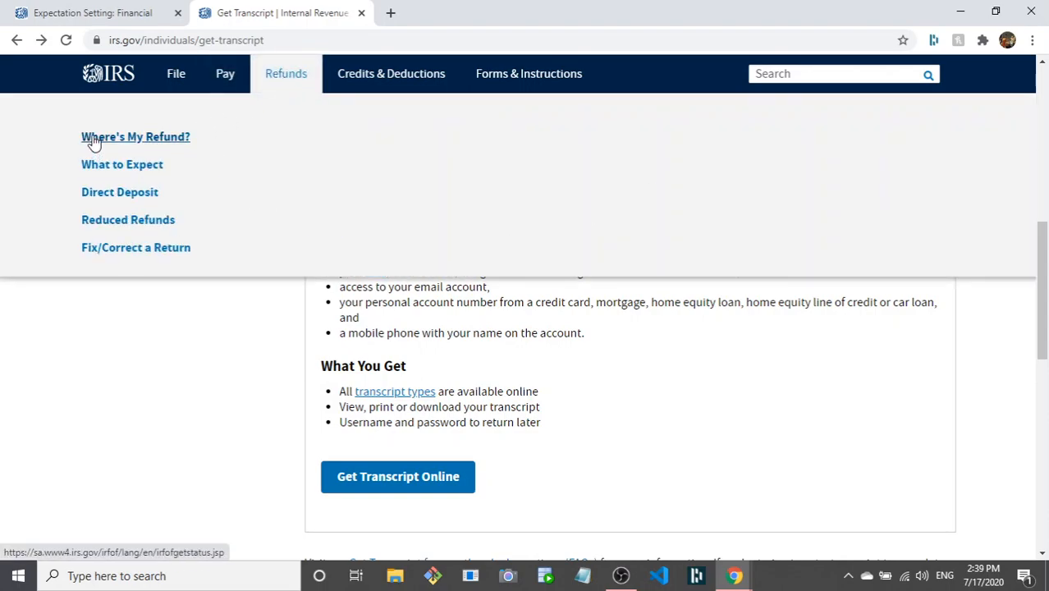
- Open 'Where's My Refund?' from the Refunds menu to reach the refund status page
{"action": "left_click", "coordinate": [135, 137]}
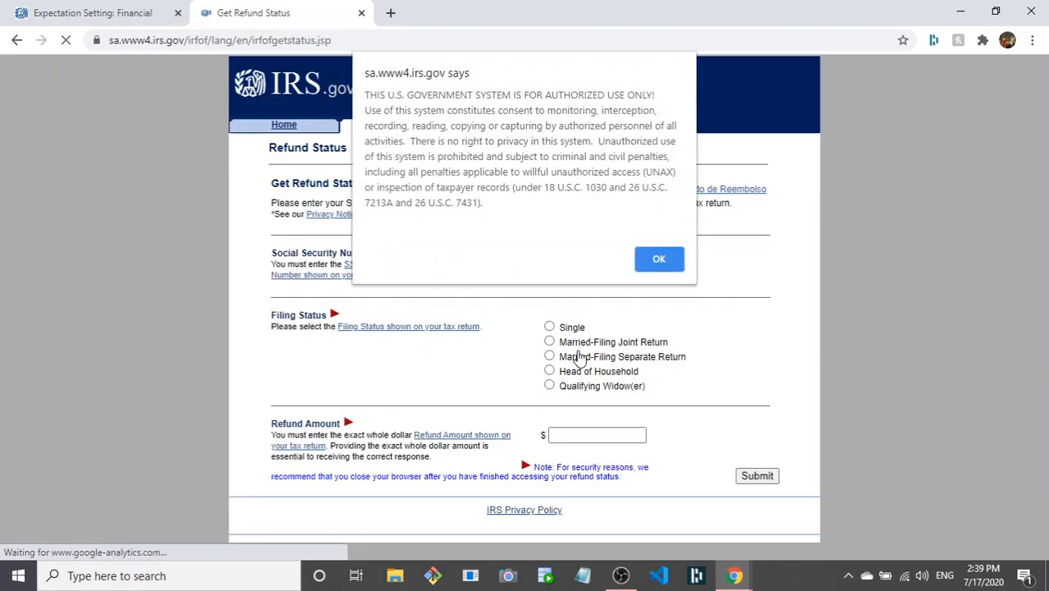
{"action": "mouse_move", "coordinate": [501, 333]}
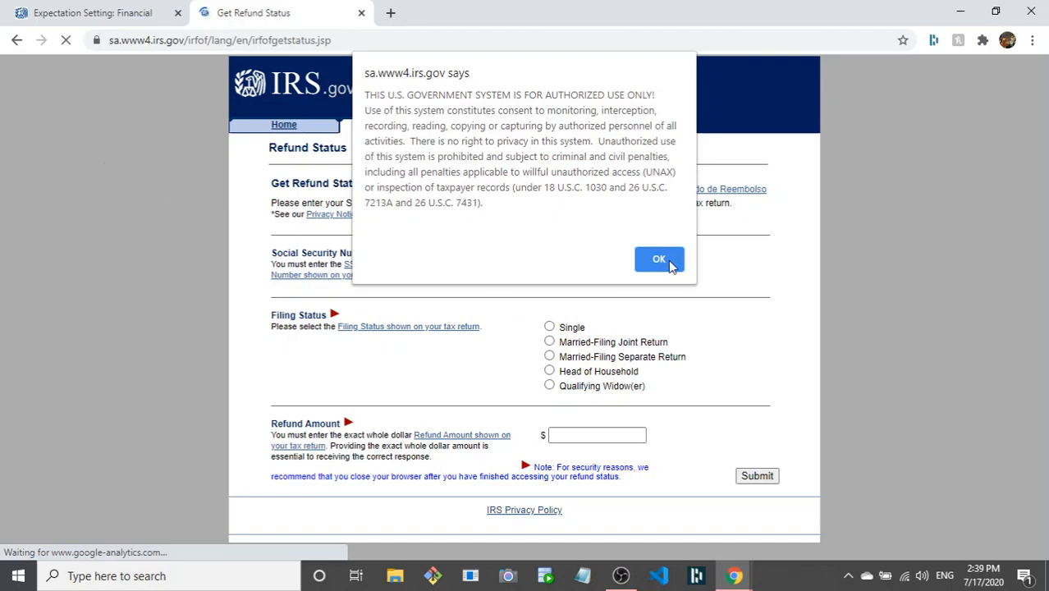
- Accept the sa.www4.irs.gov authorized-use alert to reveal the empty refund status form
{"action": "left_click", "coordinate": [660, 259]}
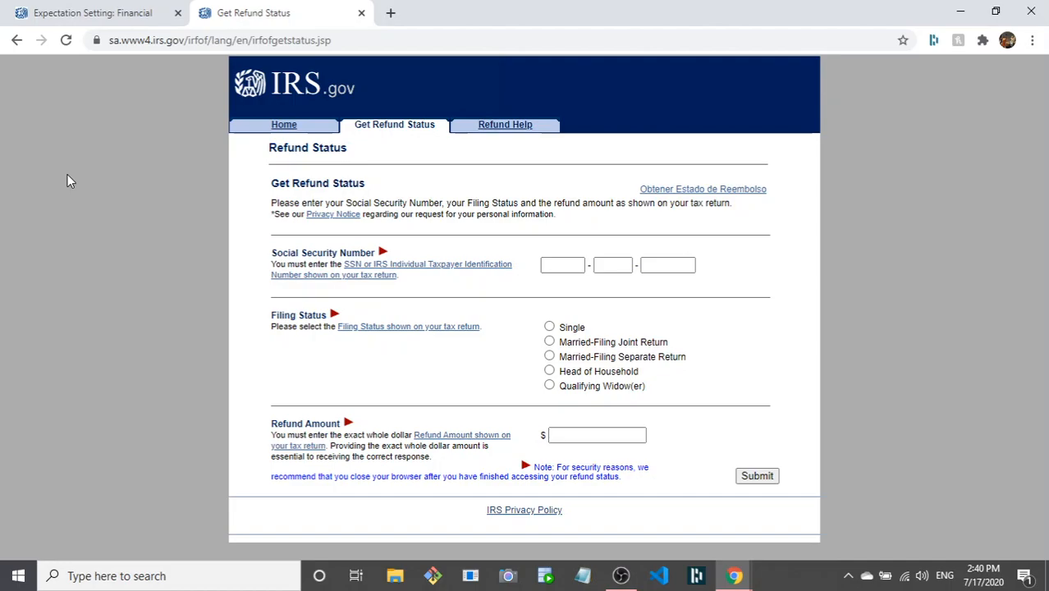
{"action": "mouse_move", "coordinate": [502, 162]}
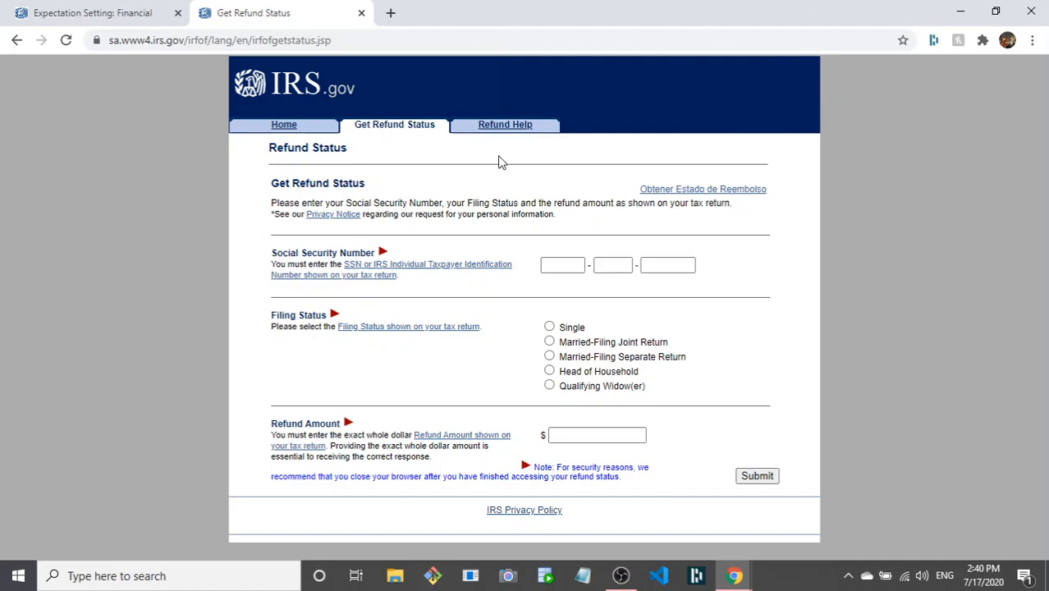
{"action": "mouse_move", "coordinate": [495, 140]}
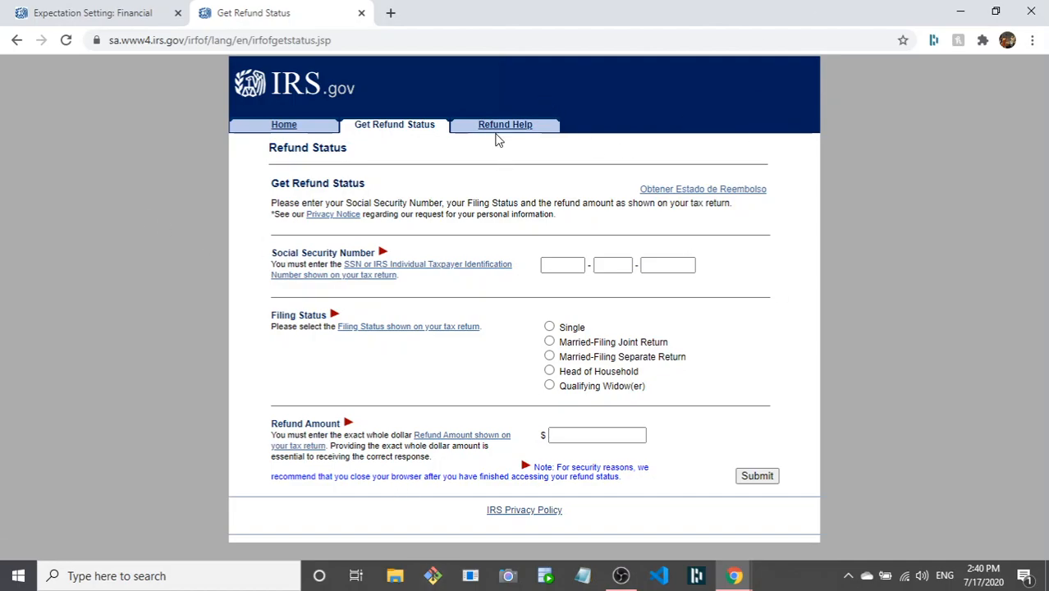
{"action": "mouse_move", "coordinate": [471, 466]}
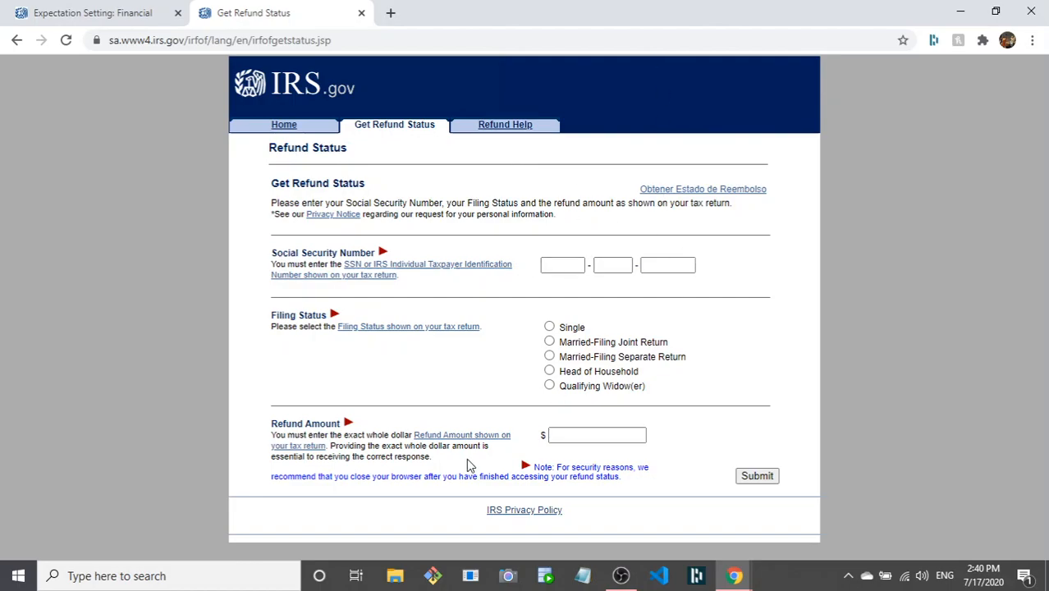
{"action": "mouse_move", "coordinate": [34, 6]}
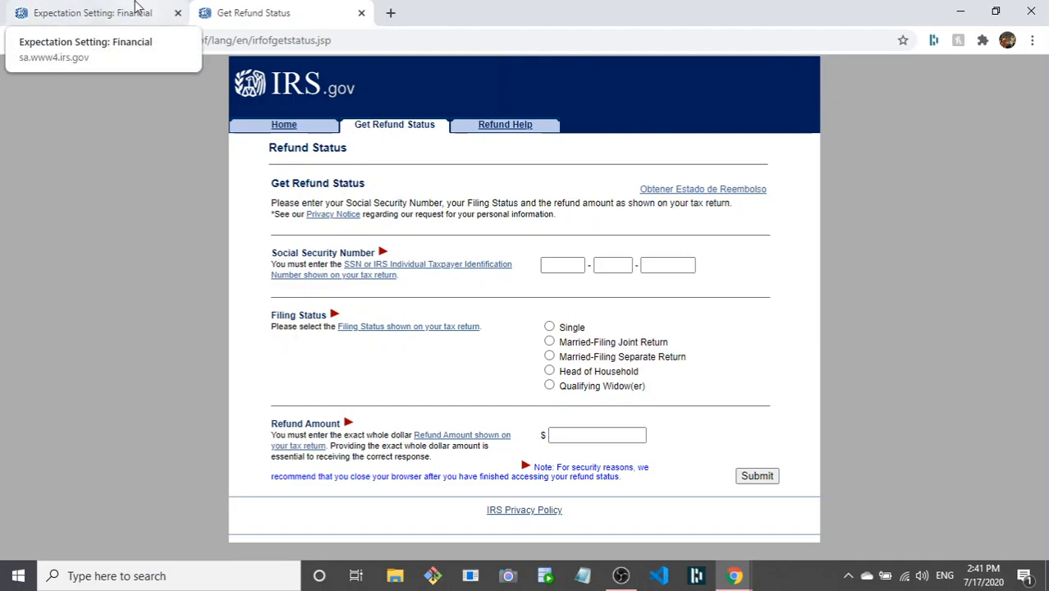
- Glance at the refund status form, then bring the financial-account requirement page to front
{"action": "left_click", "coordinate": [90, 13]}
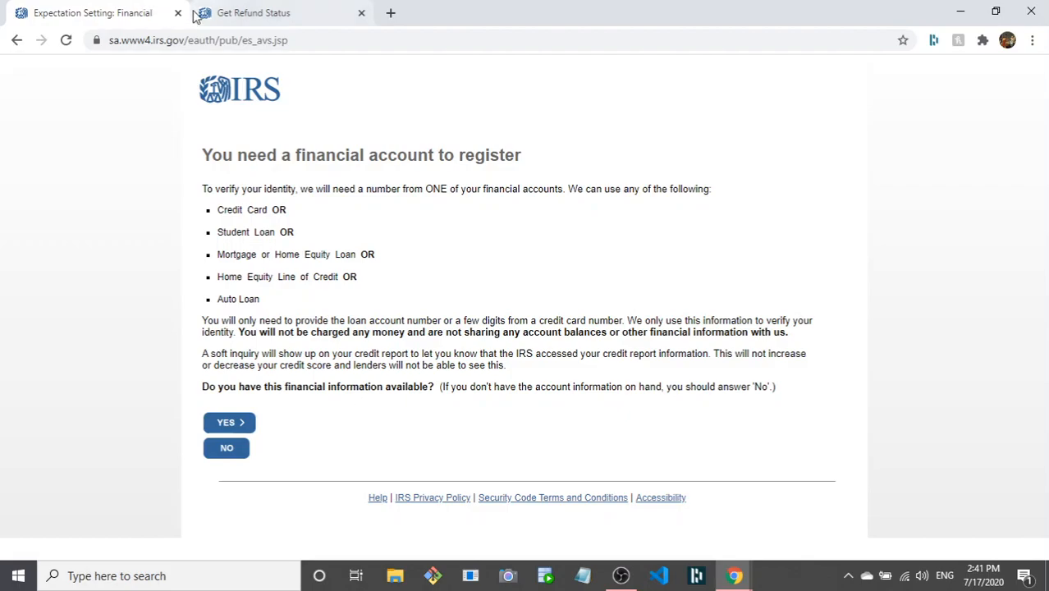
{"action": "left_click", "coordinate": [253, 12]}
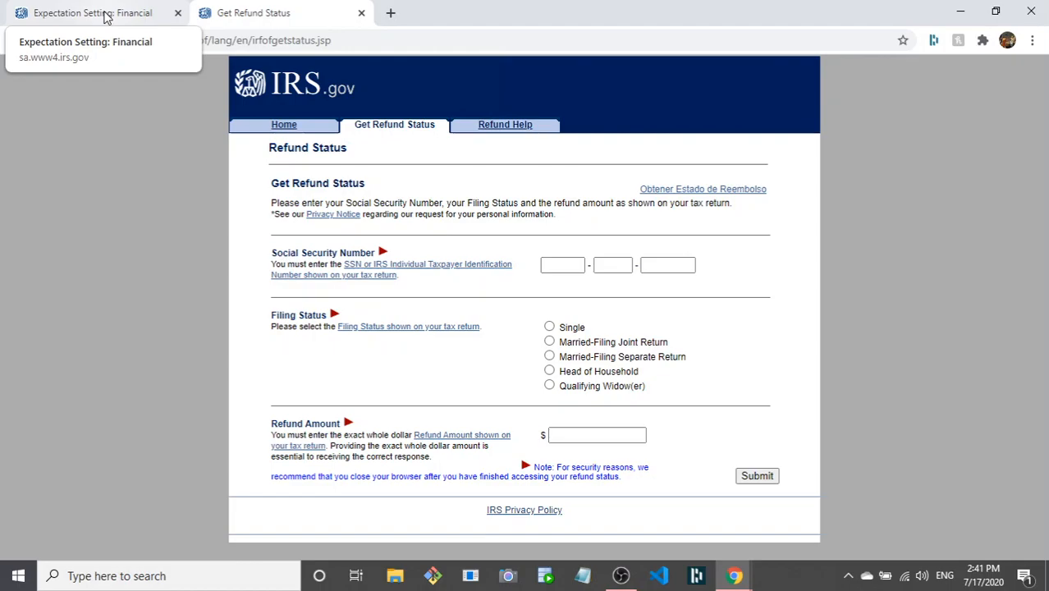
{"action": "left_click", "coordinate": [91, 13]}
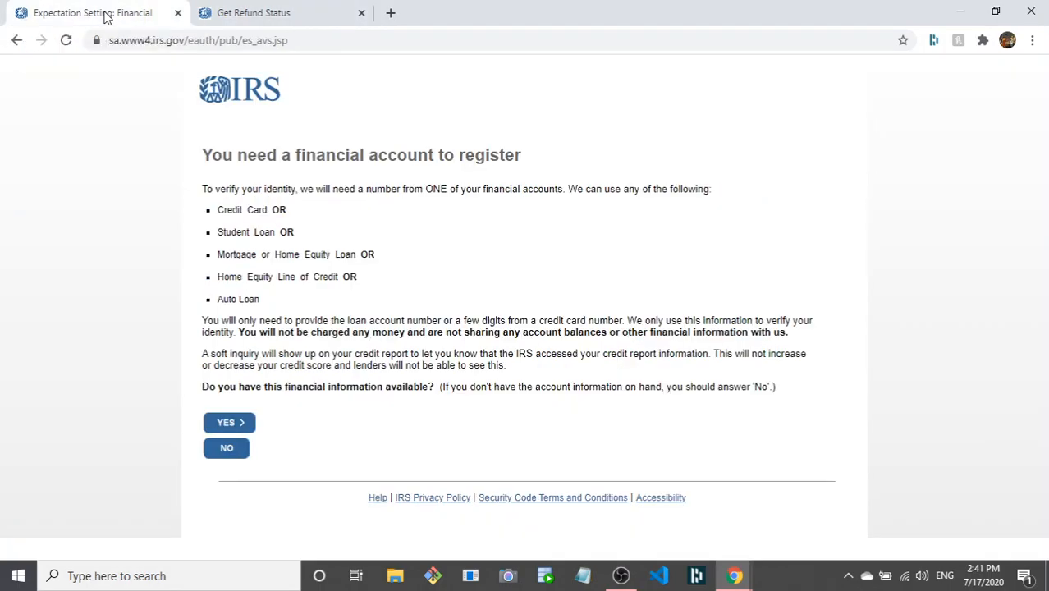